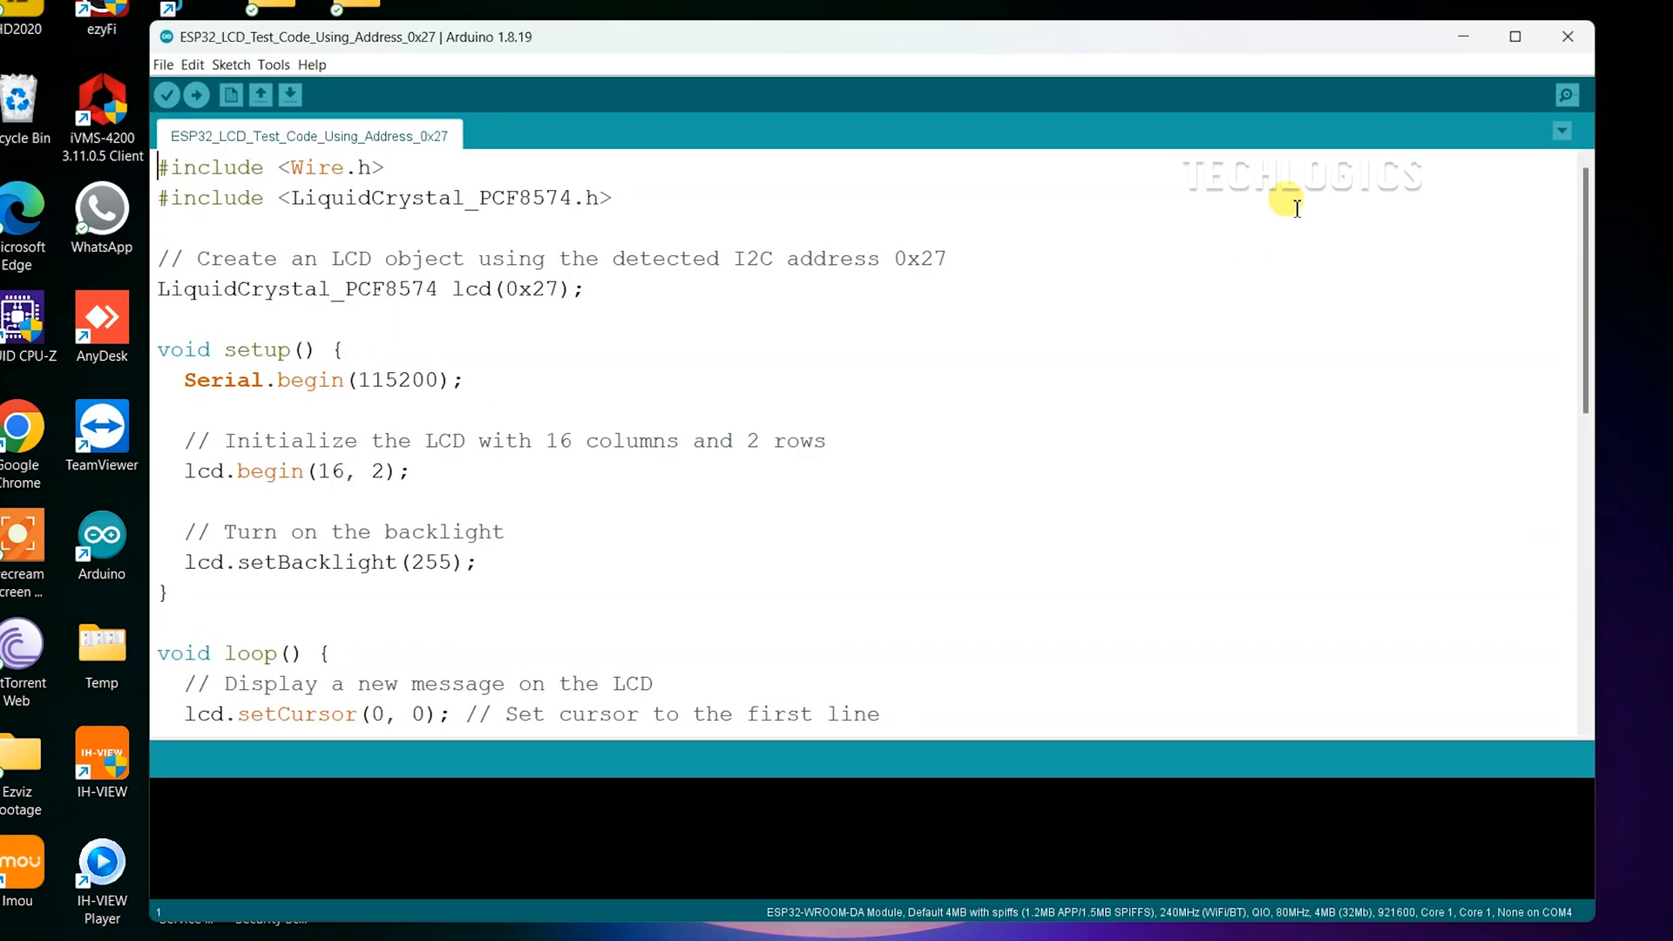
mouse_move(401, 237)
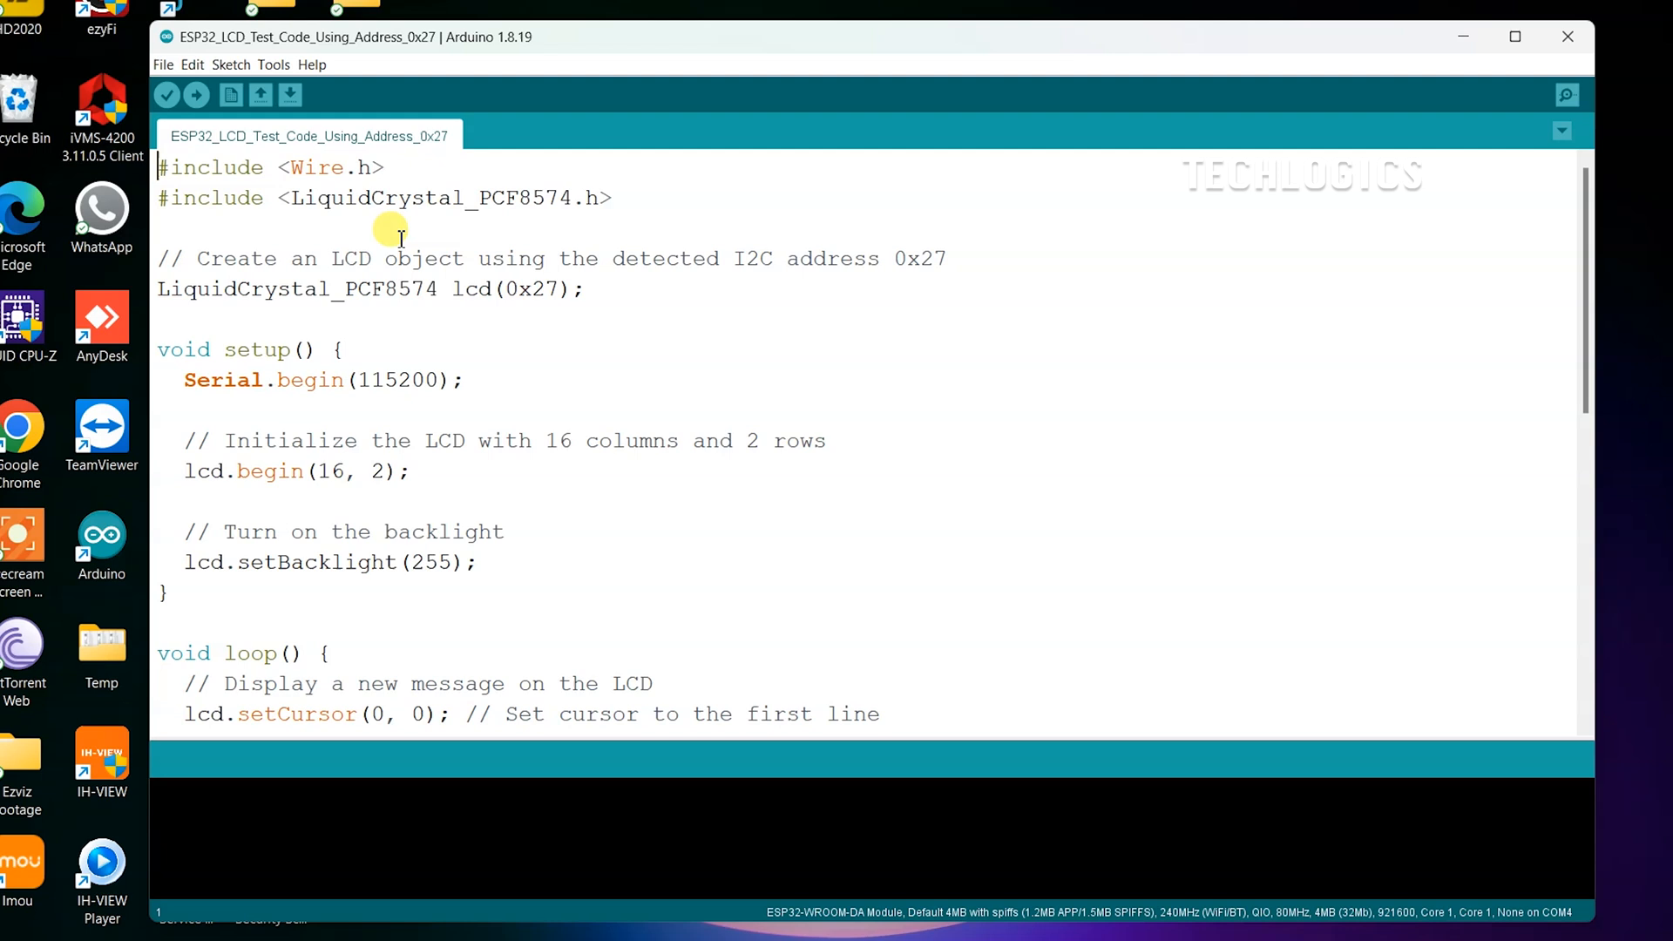
mouse_move(407, 247)
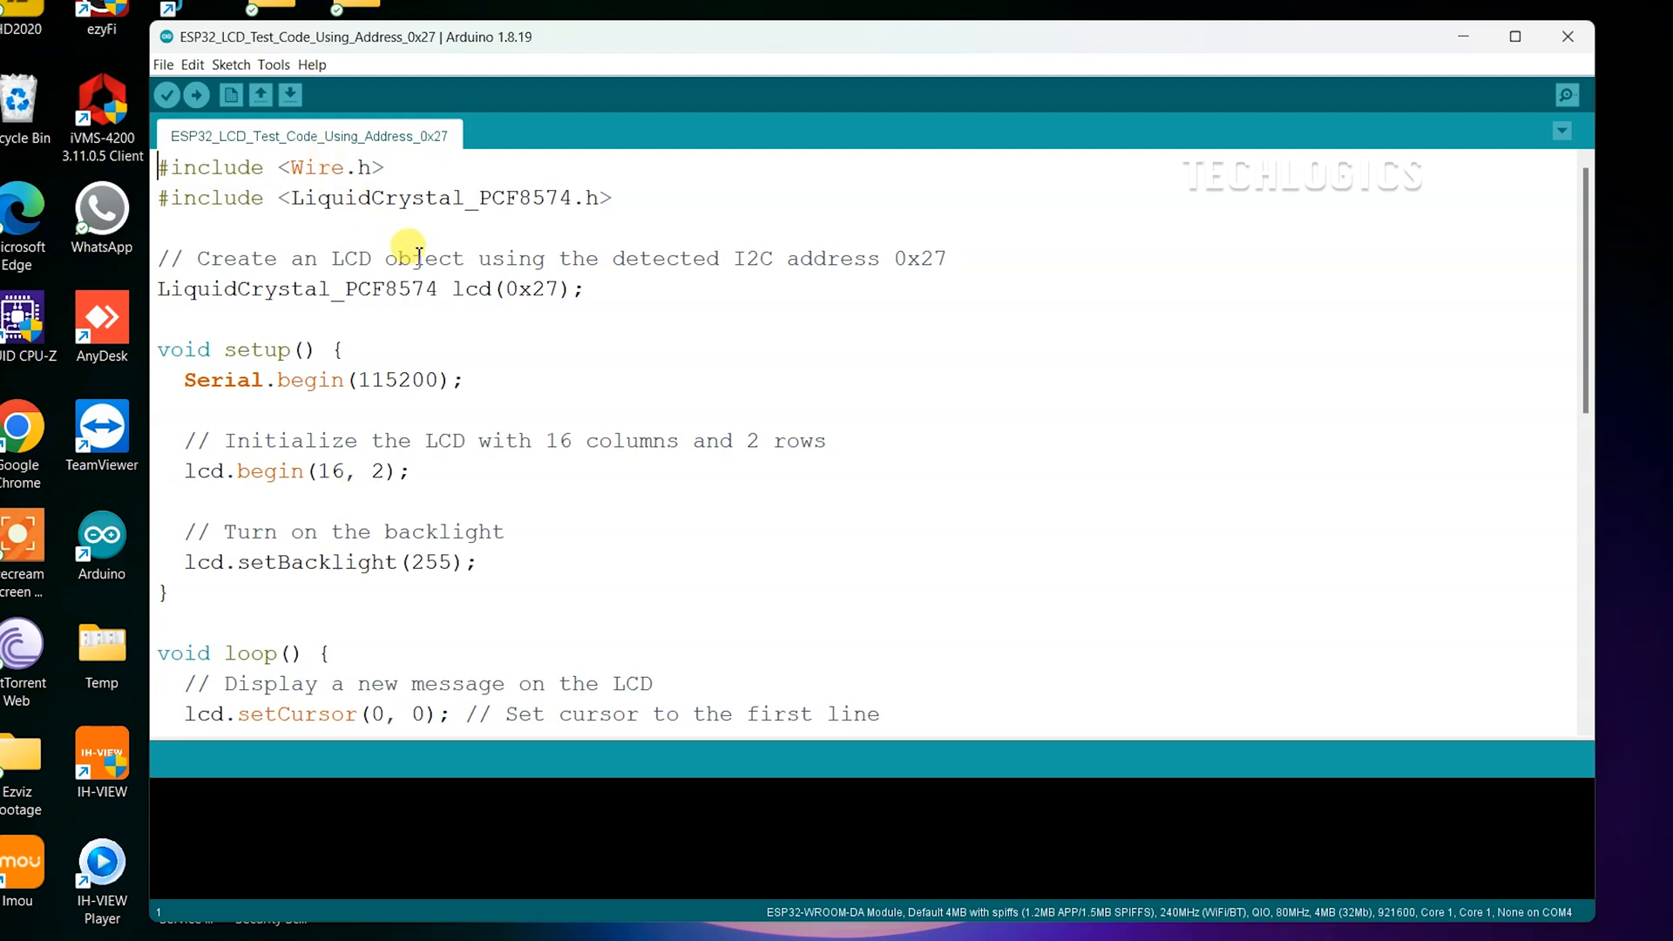
Select and copy the library name LiquidCrystal_PCF8574 from the #include line
double_click(288, 289)
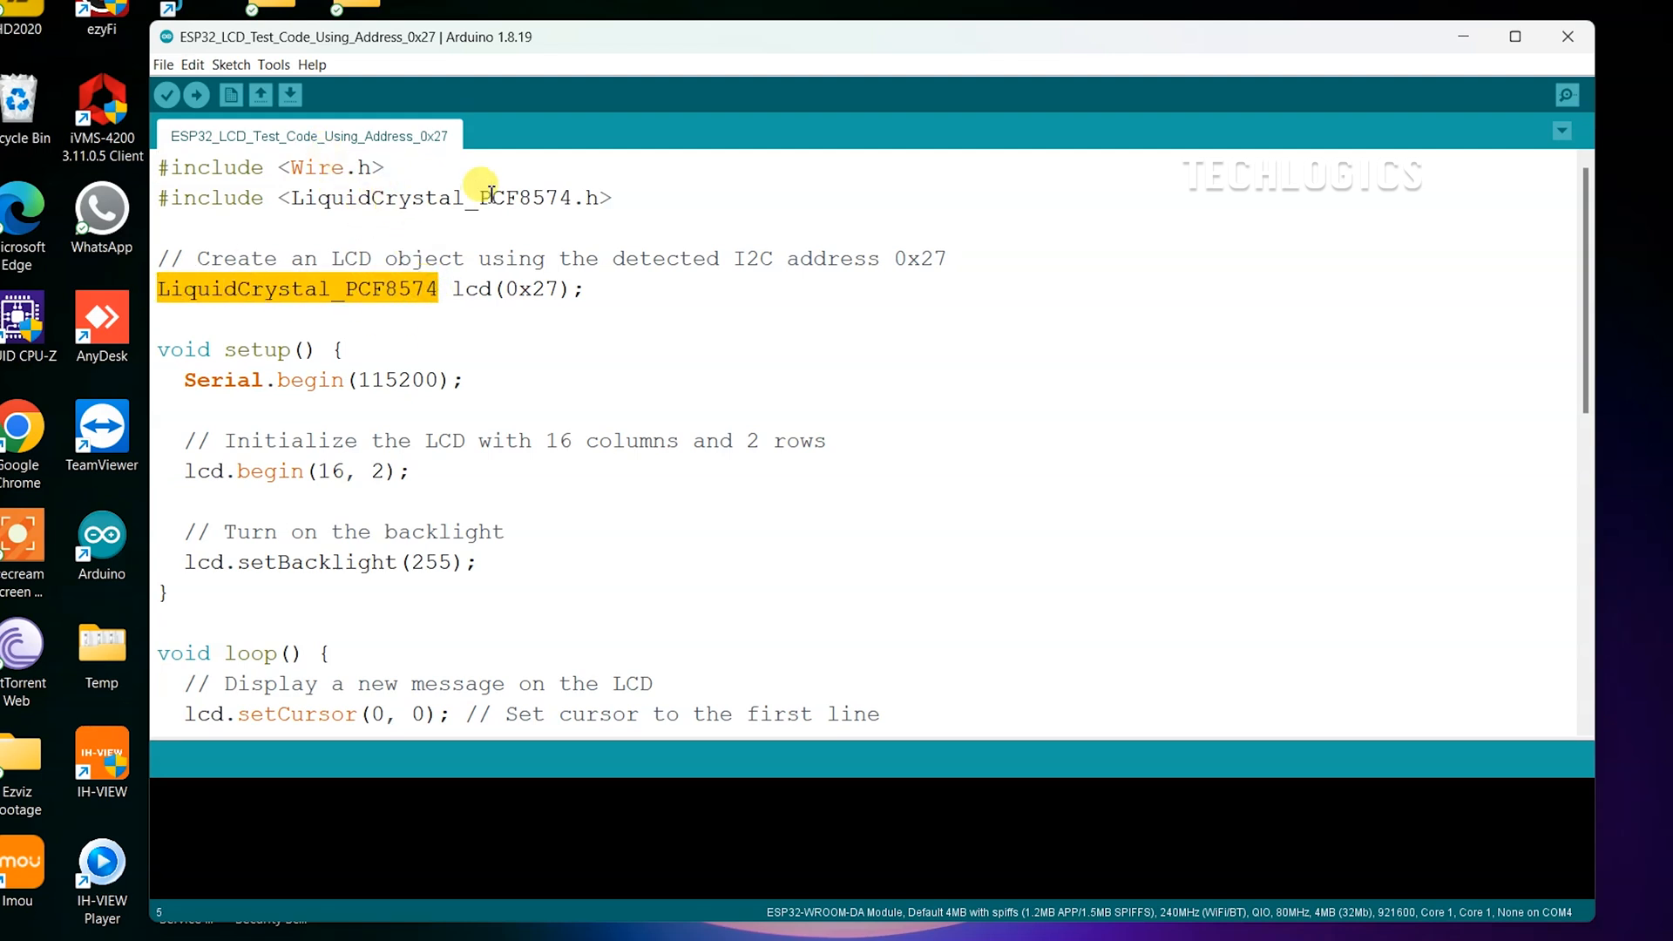
double_click(378, 197)
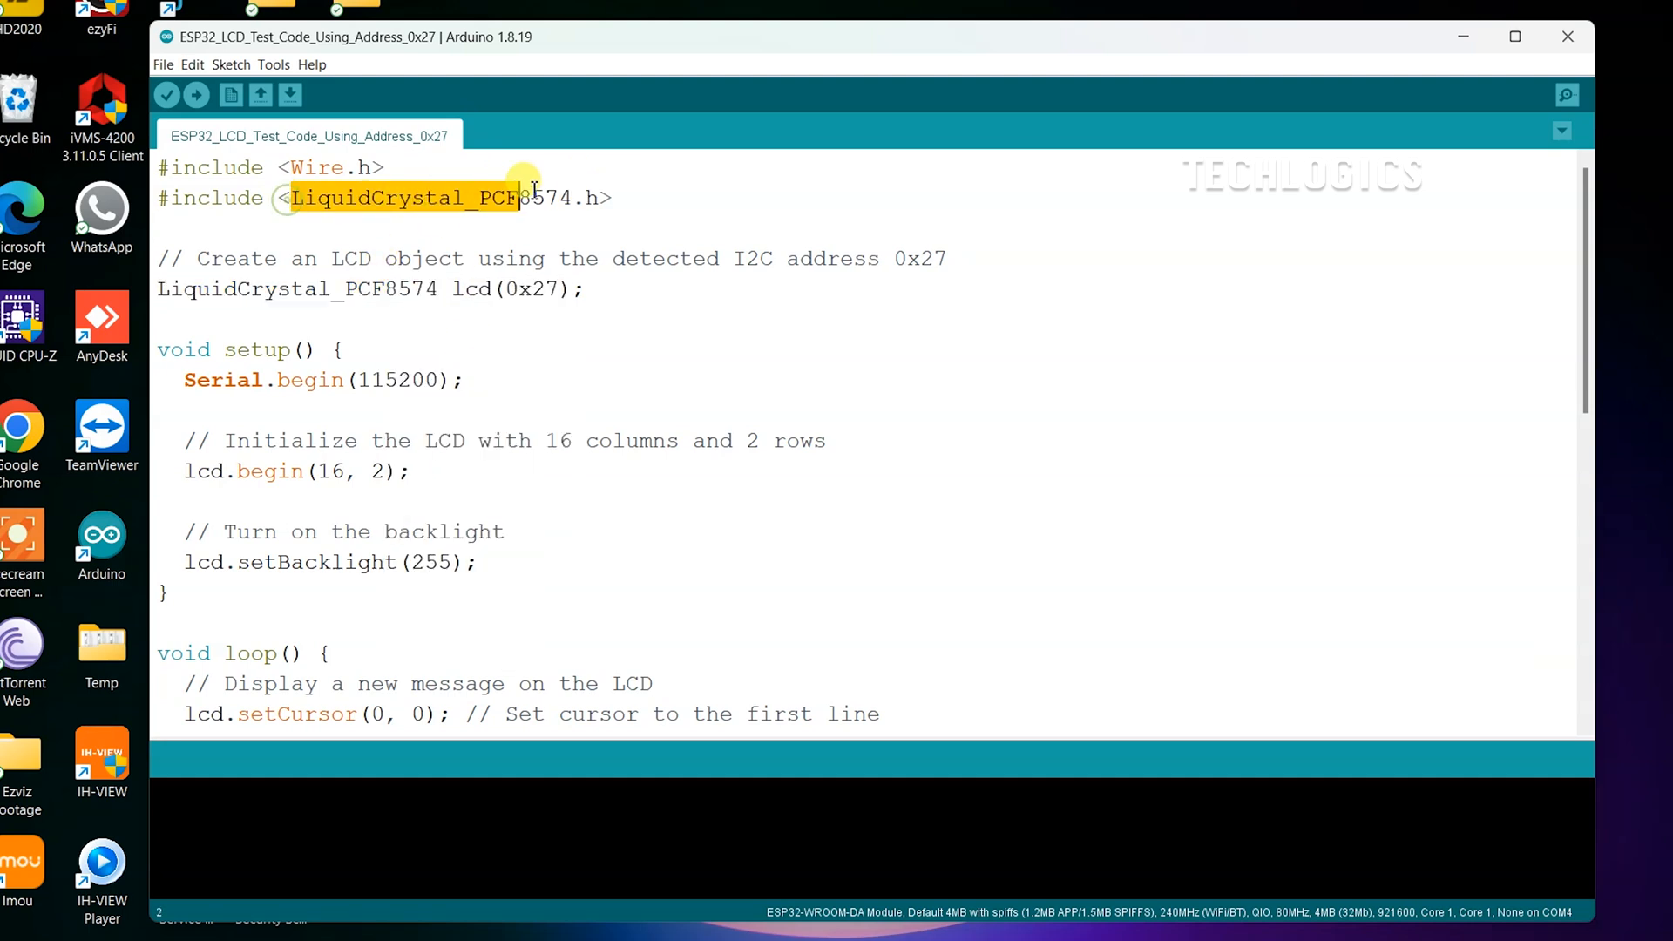
left_click(273, 64)
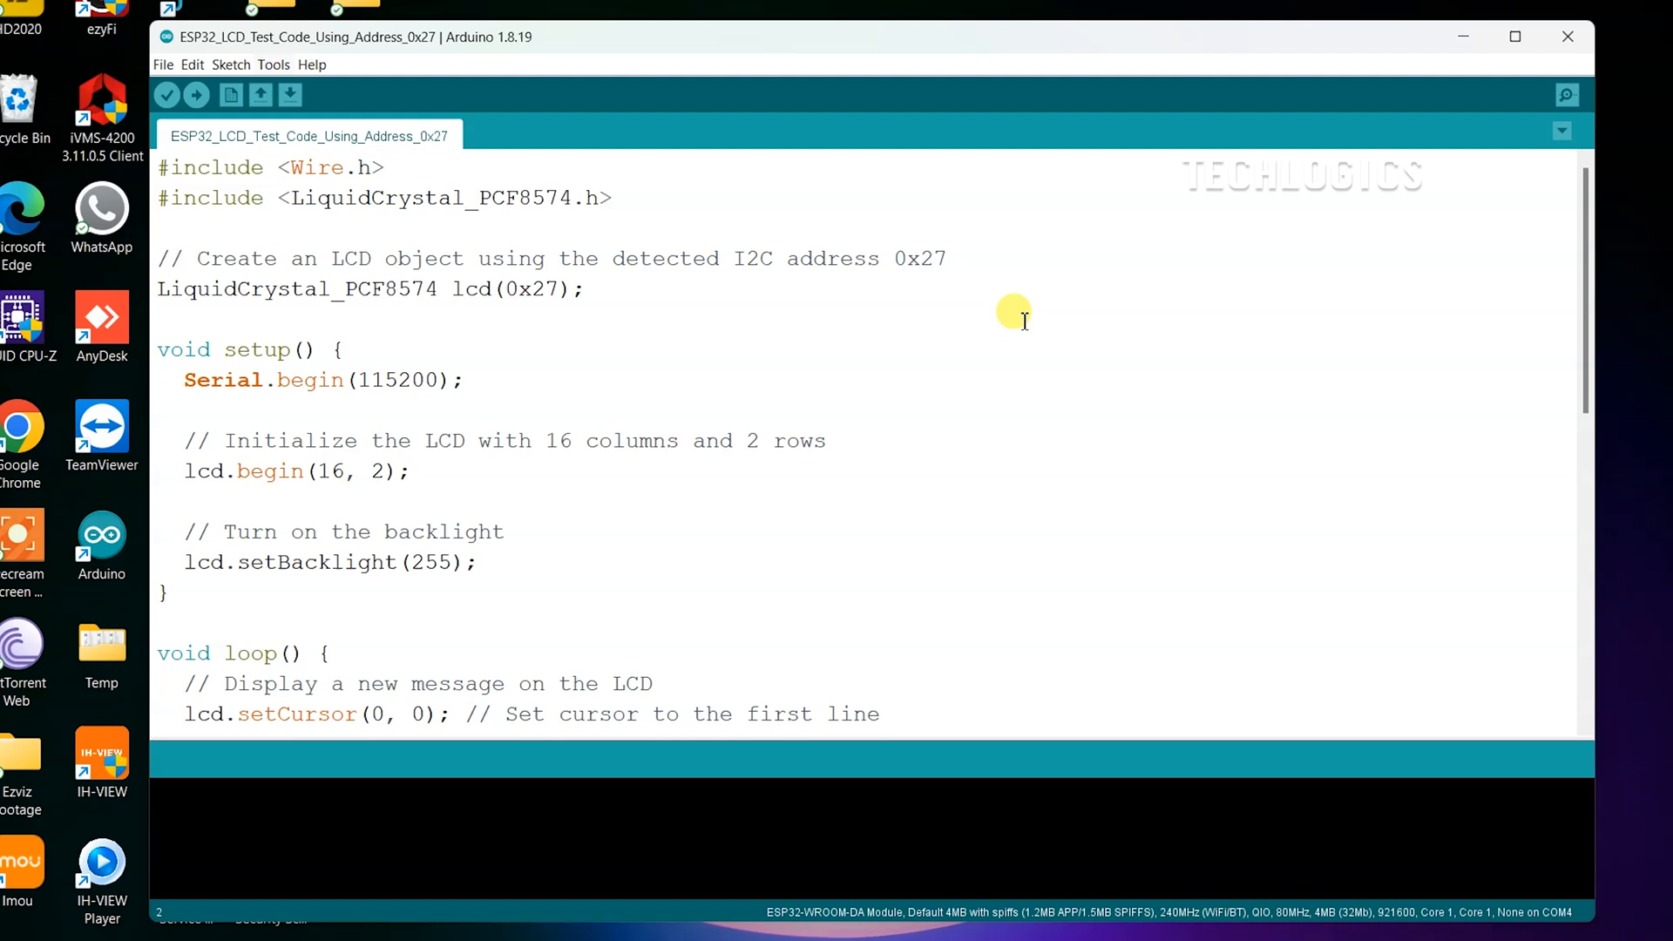
mouse_move(1026, 313)
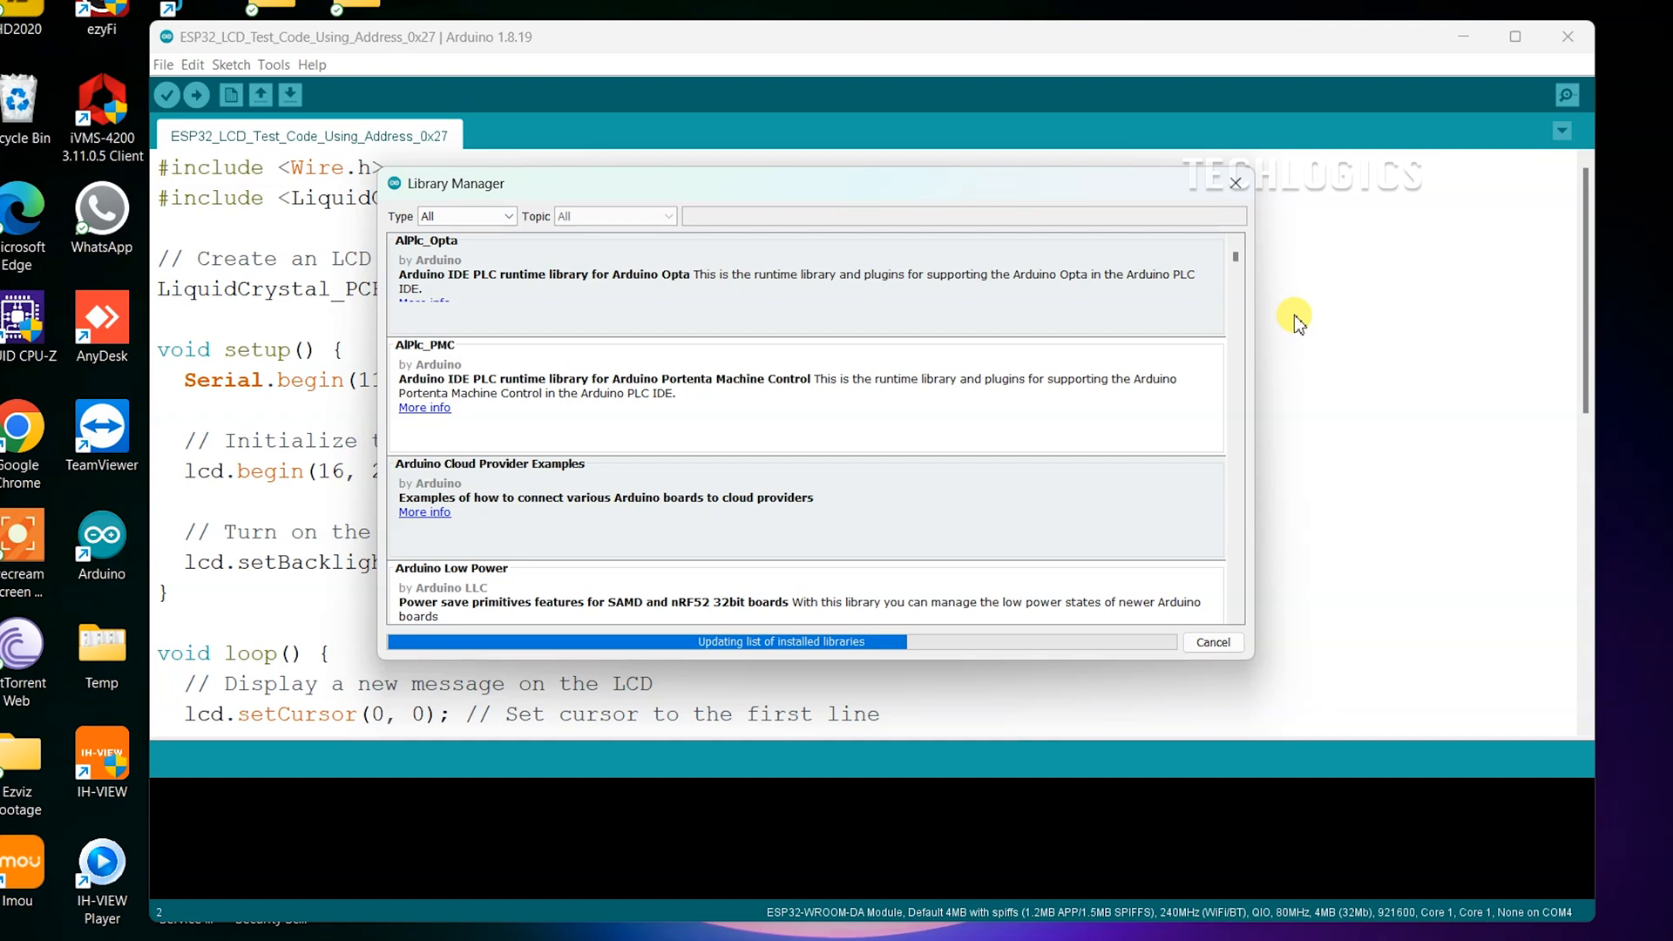
Paste the name into Library Manager search and install LiquidCrystal_PCF8574 by Matthias Hertel
right_click(748, 216)
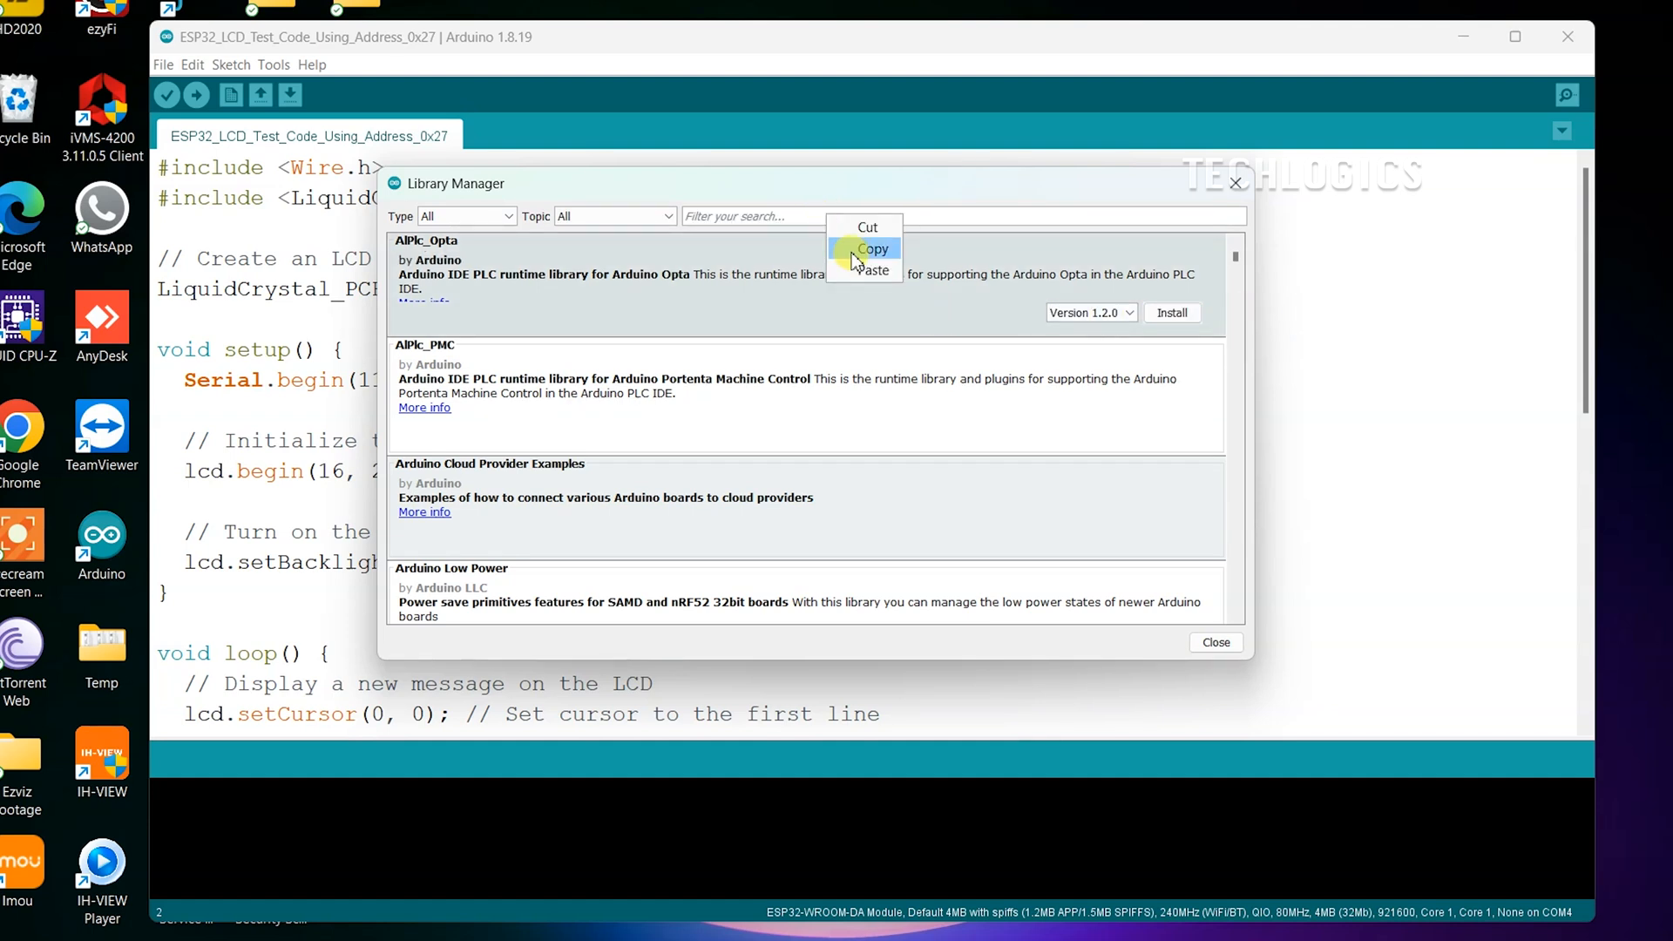
mouse_move(873, 270)
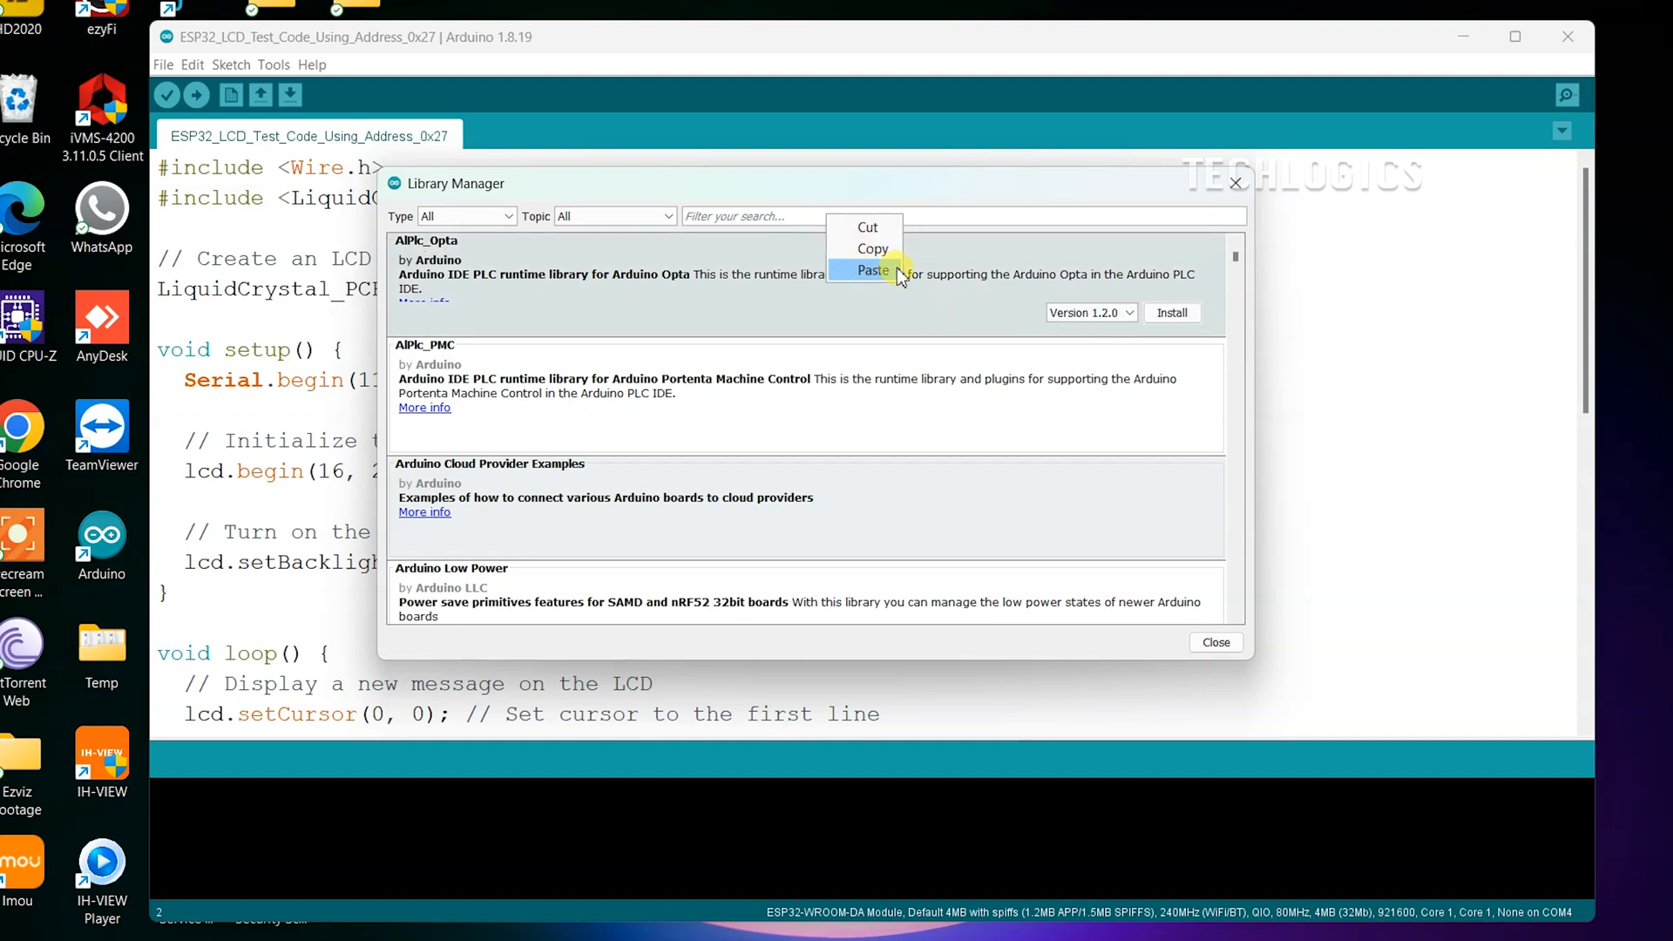
left_click(873, 270)
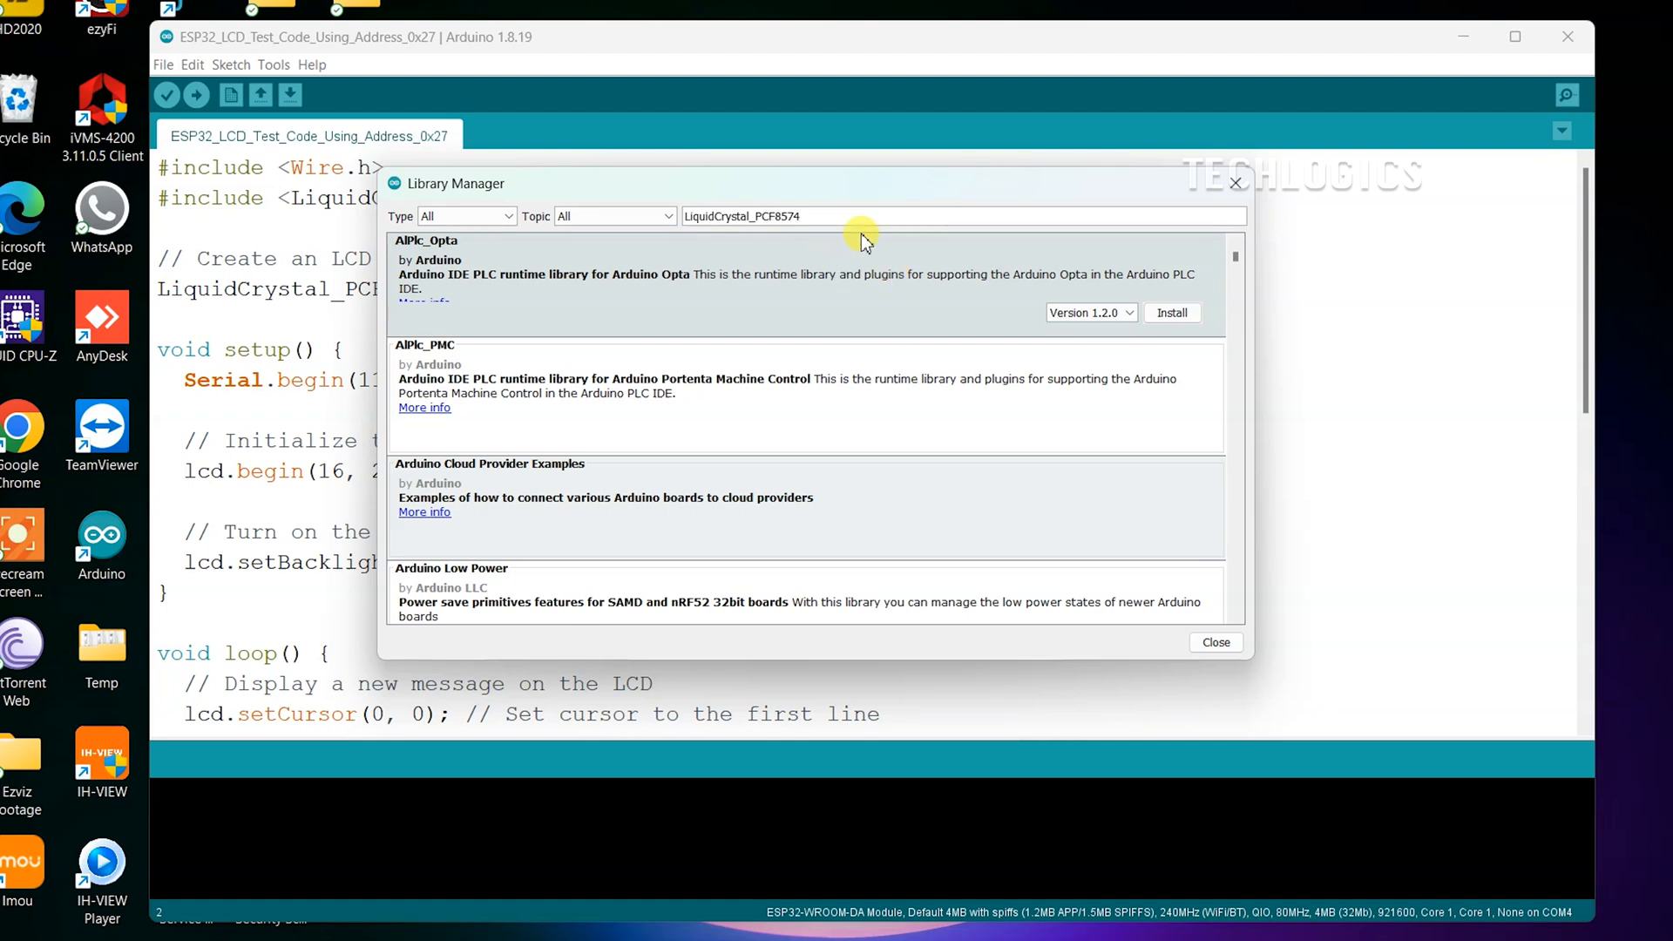
mouse_move(800, 230)
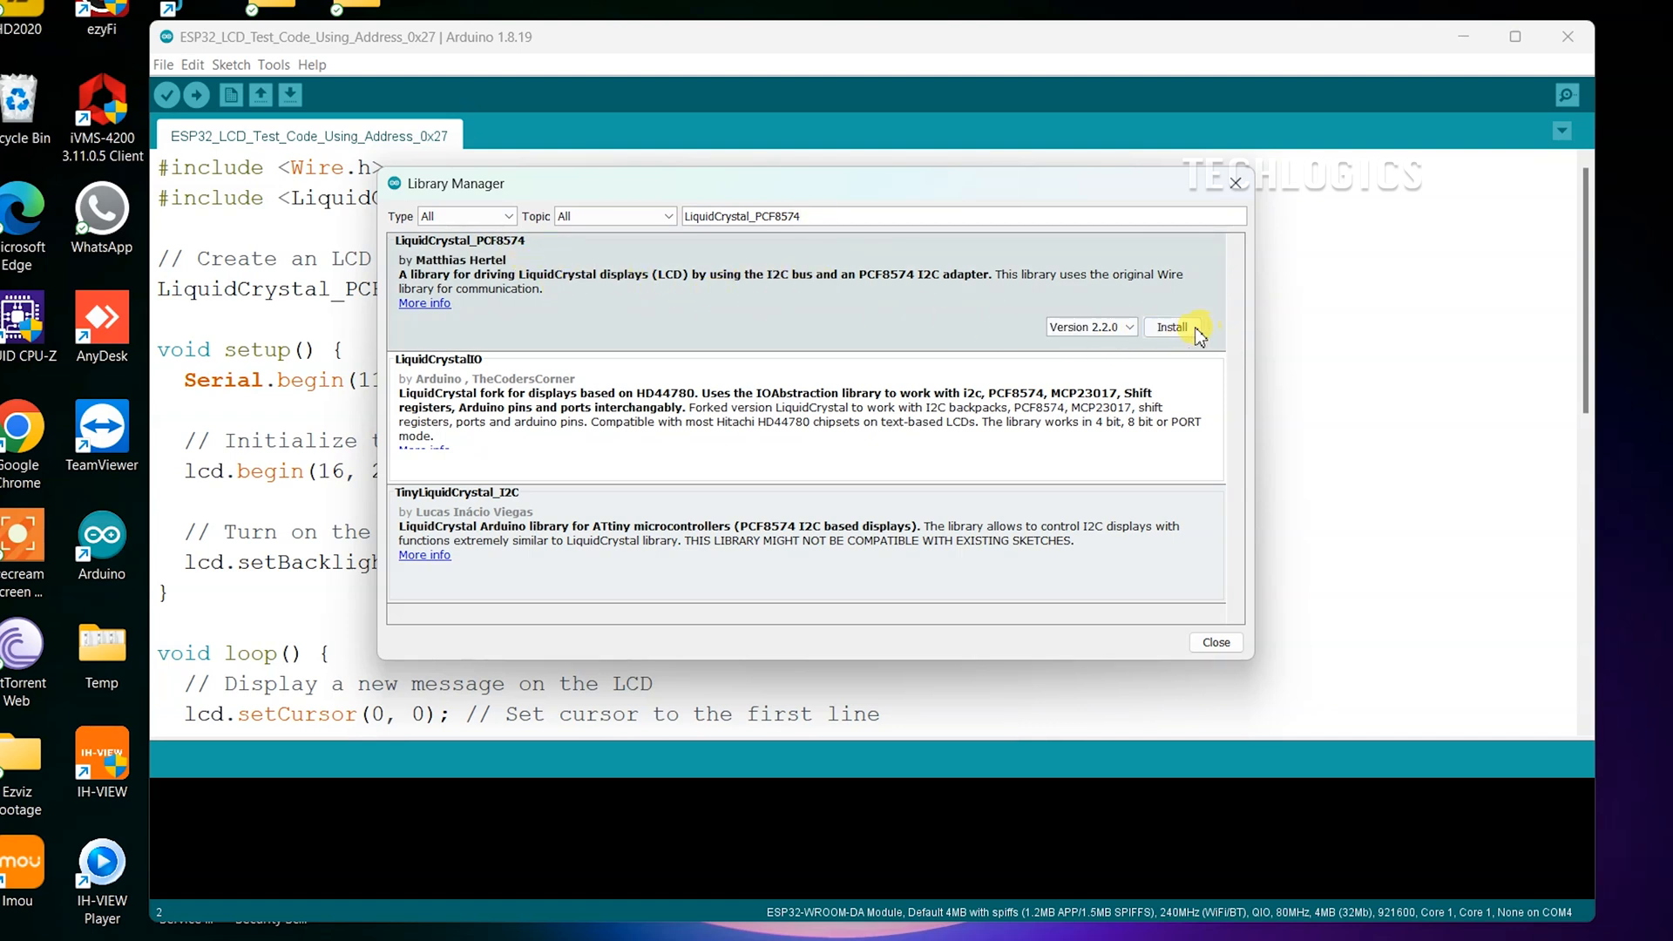
left_click(1171, 326)
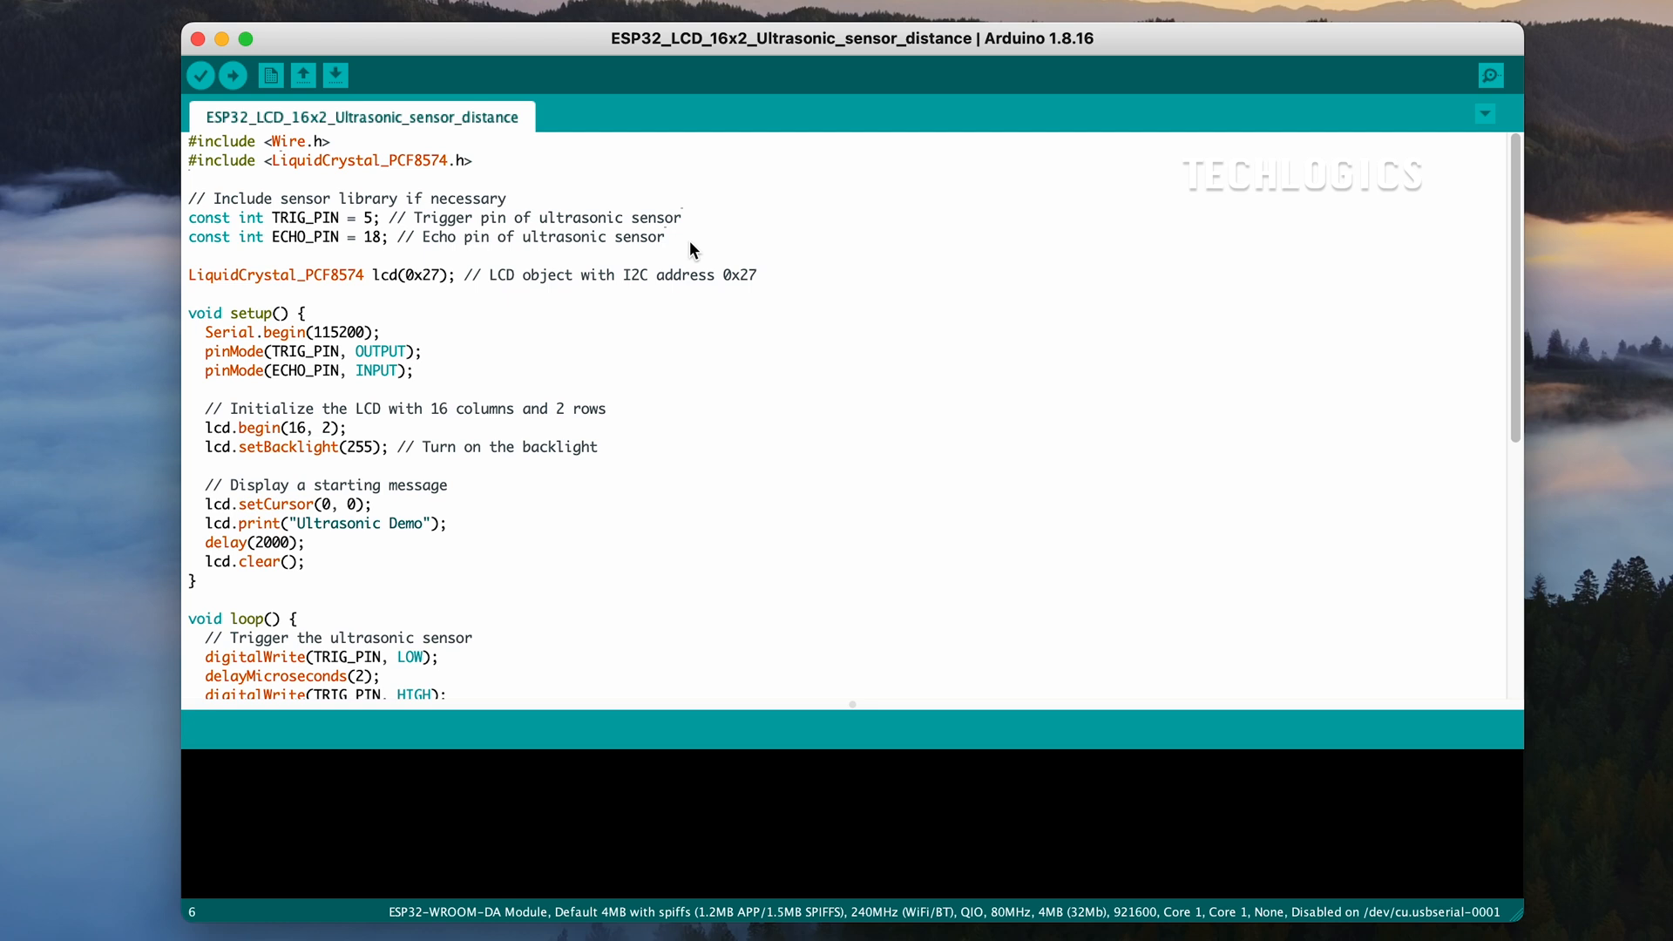
Verify the ESP32_LCD_16x2_Ultrasonic_sensor_distance sketch, then start uploading it to the ESP32
scroll("down", 3)
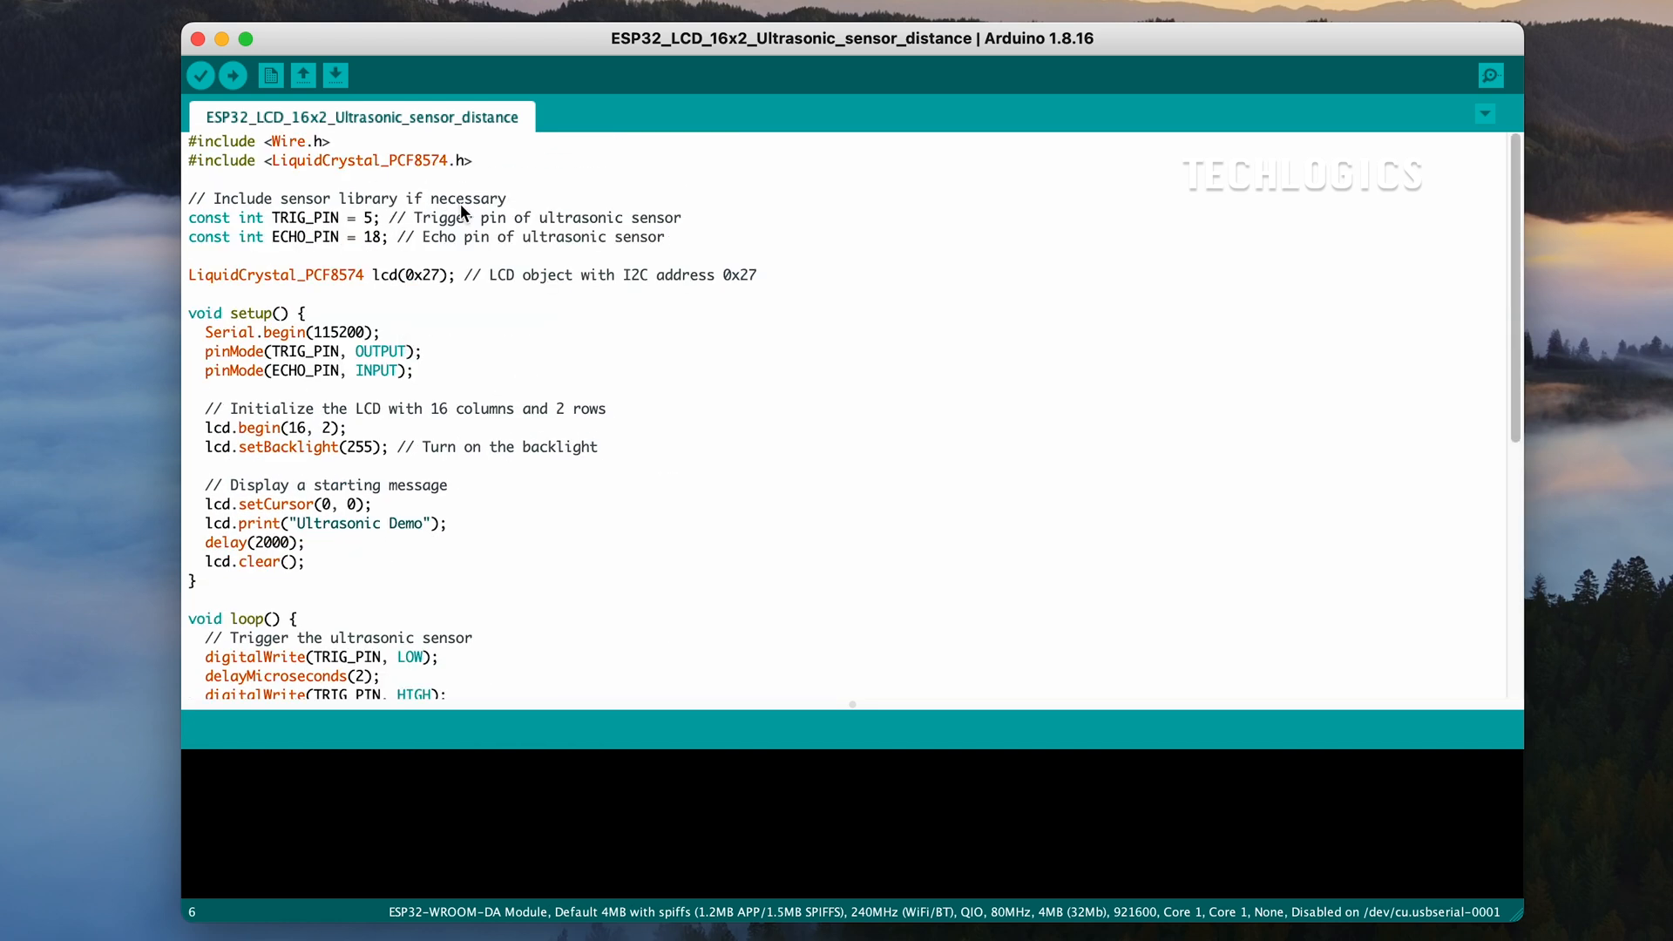
left_click(198, 75)
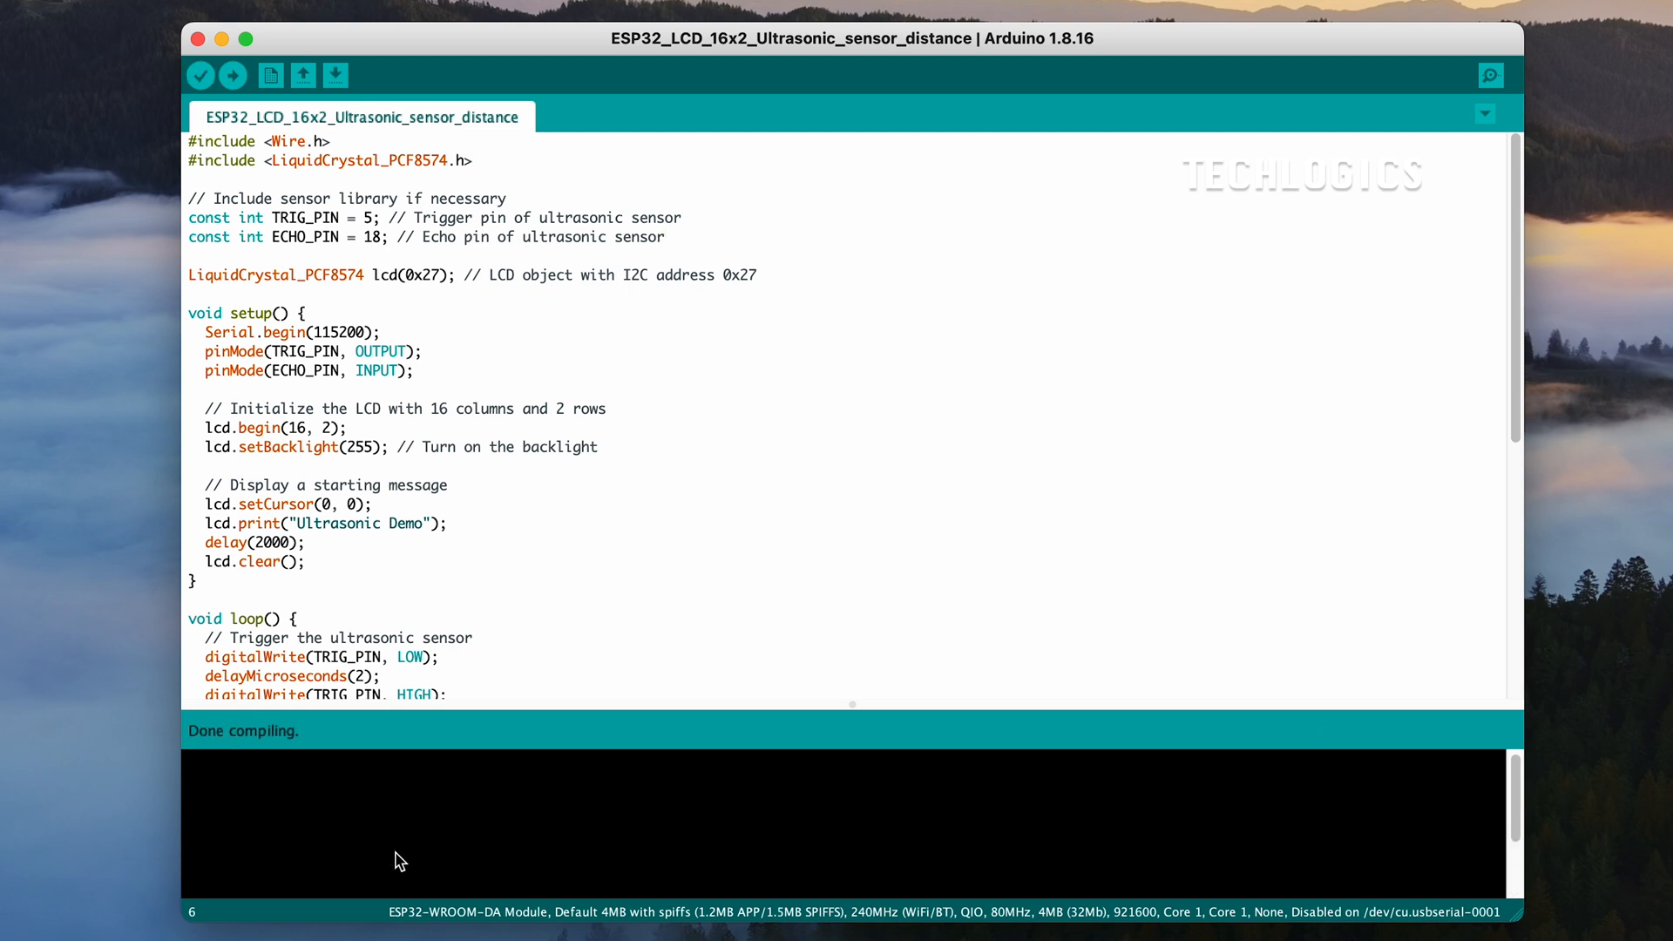
left_click(232, 75)
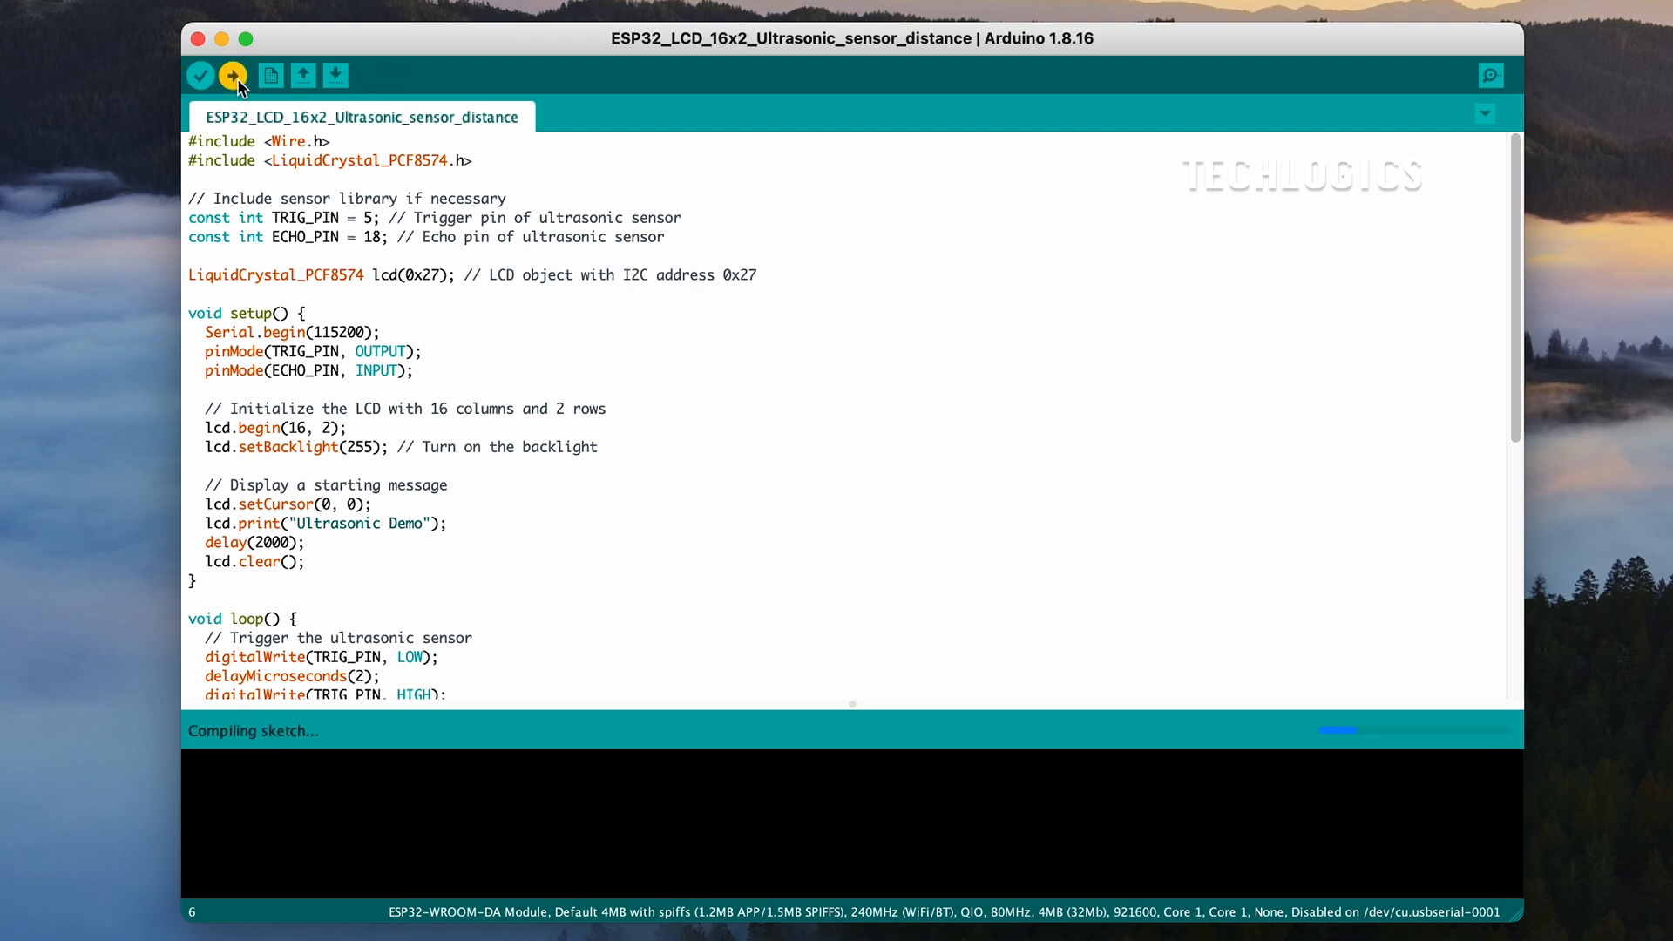